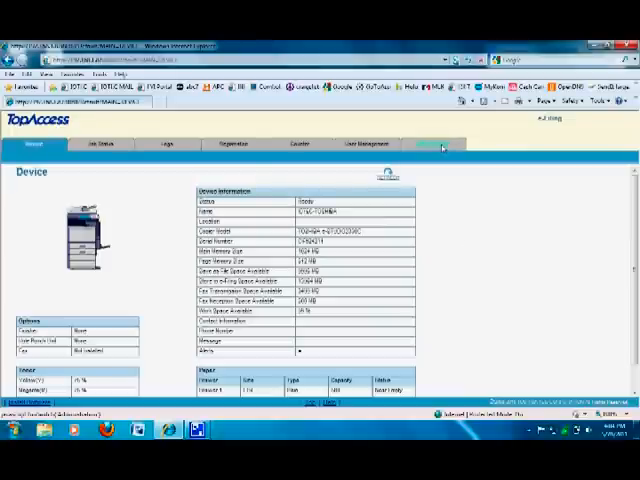
Open the Administration login page and enter the Admin account's password.
{"action": "left_click", "coordinate": [432, 143]}
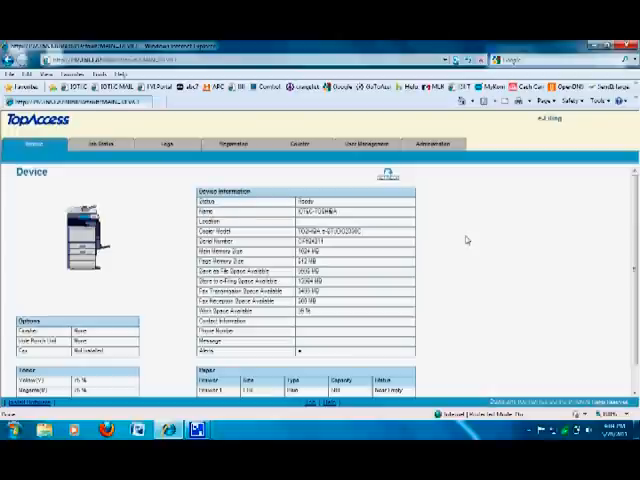
{"action": "mouse_move", "coordinate": [152, 184]}
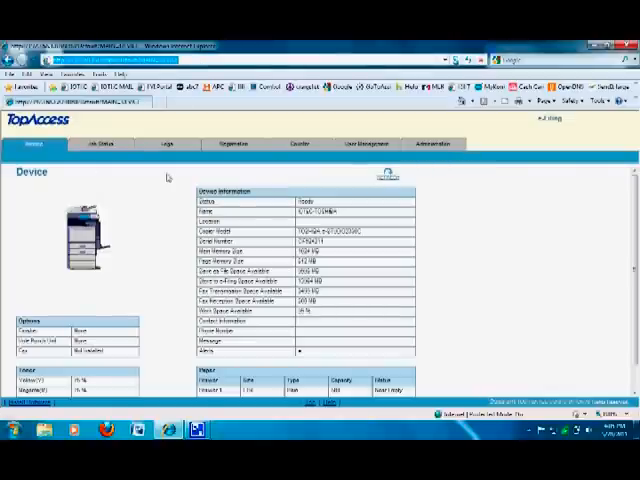
{"action": "left_click", "coordinate": [432, 143]}
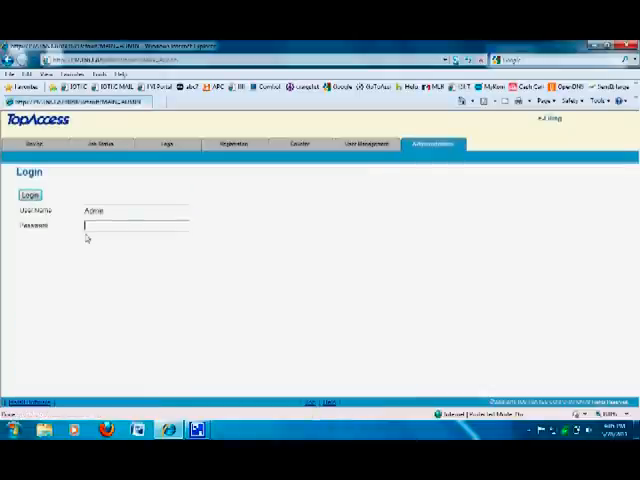
{"action": "type", "text": "•"}
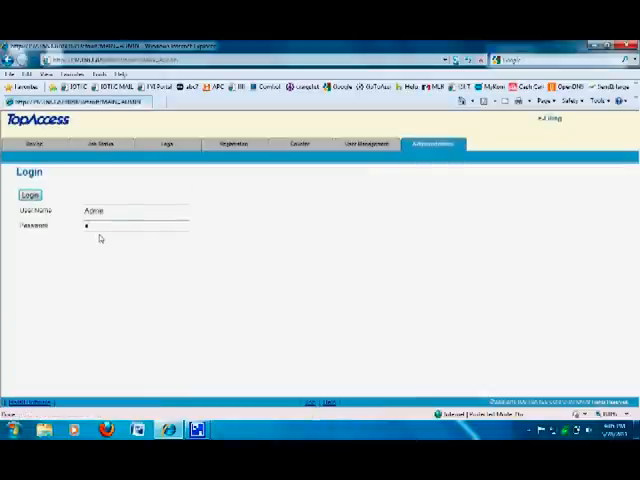
{"action": "type", "text": "password"}
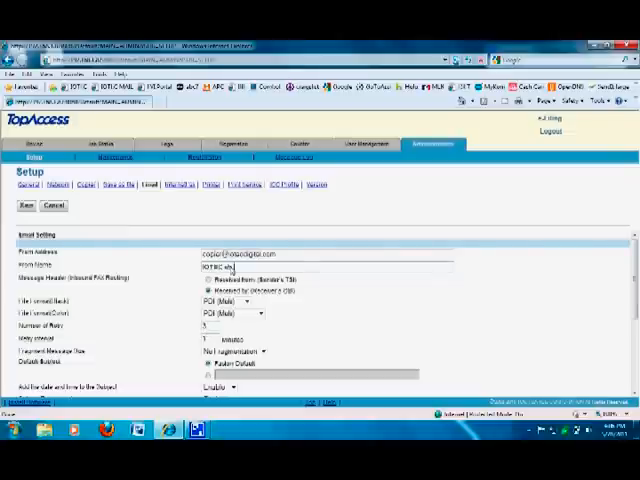
{"action": "scroll", "scroll_direction": "down", "scroll_amount": 3}
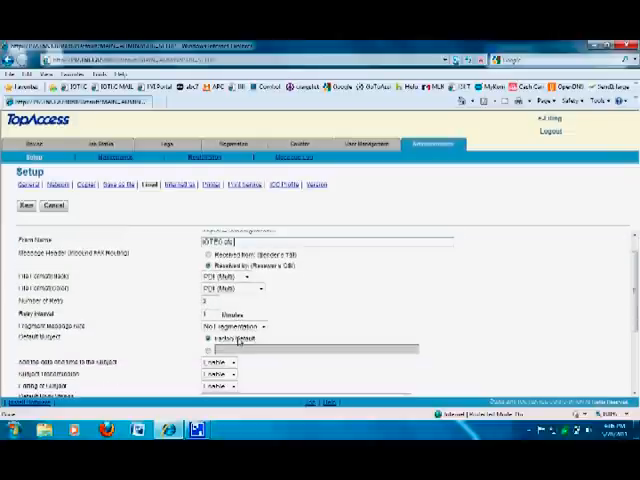
{"action": "mouse_move", "coordinate": [78, 303]}
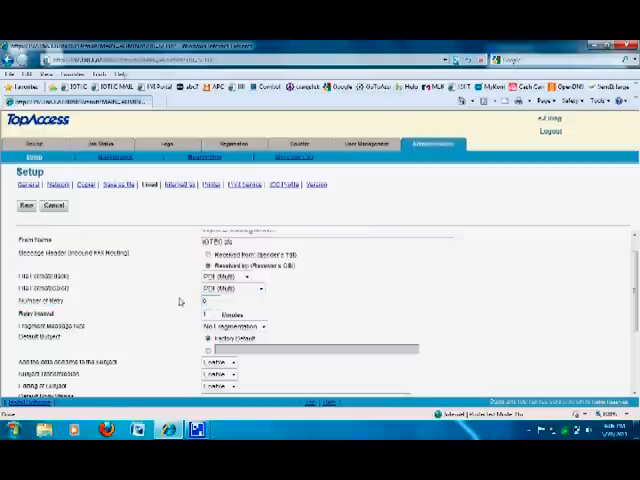
{"action": "mouse_move", "coordinate": [349, 312]}
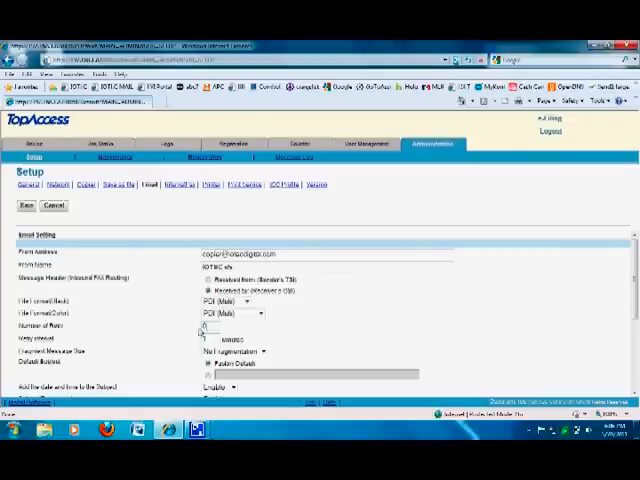
{"action": "scroll", "scroll_direction": "down", "scroll_amount": 3}
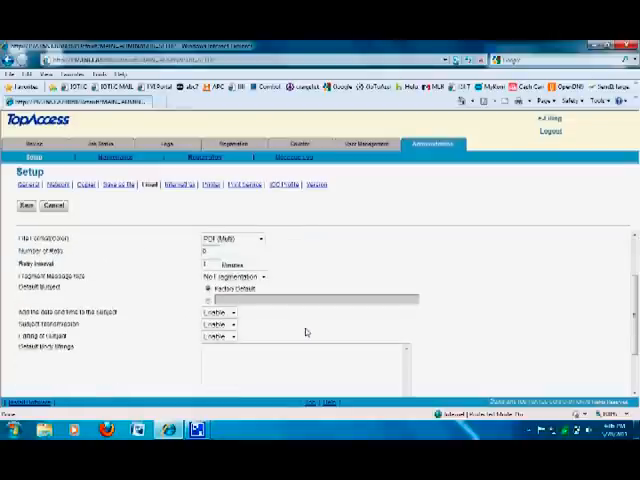
{"action": "scroll", "scroll_direction": "down", "scroll_amount": 3}
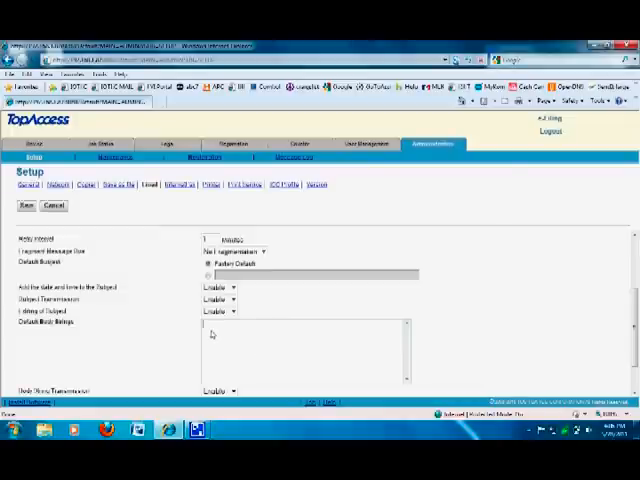
{"action": "mouse_move", "coordinate": [232, 333]}
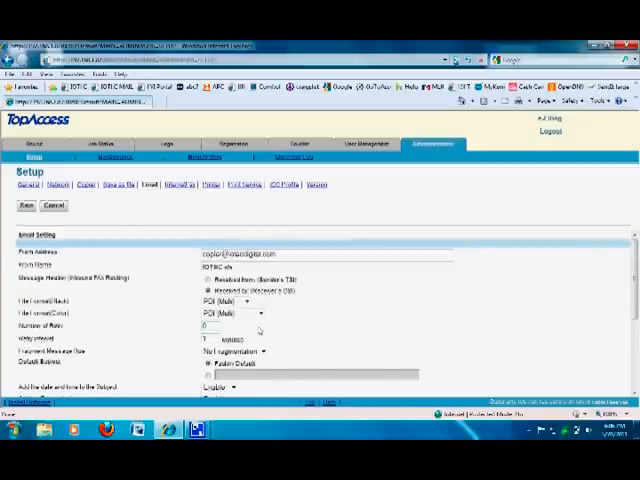
{"action": "mouse_move", "coordinate": [88, 240]}
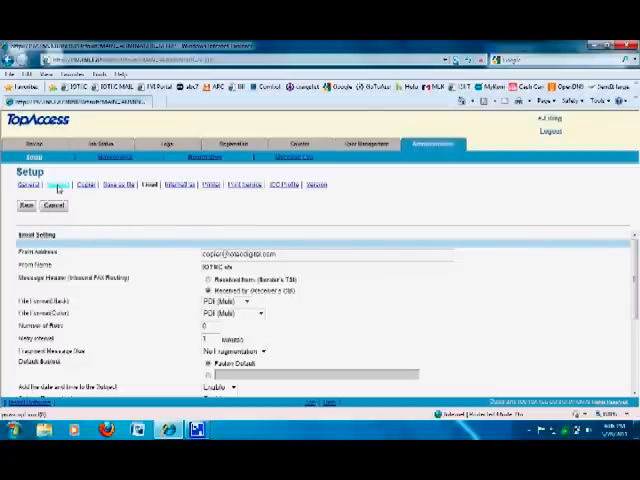
Go to the Network page under Setup to view the DNS settings.
{"action": "left_click", "coordinate": [63, 185]}
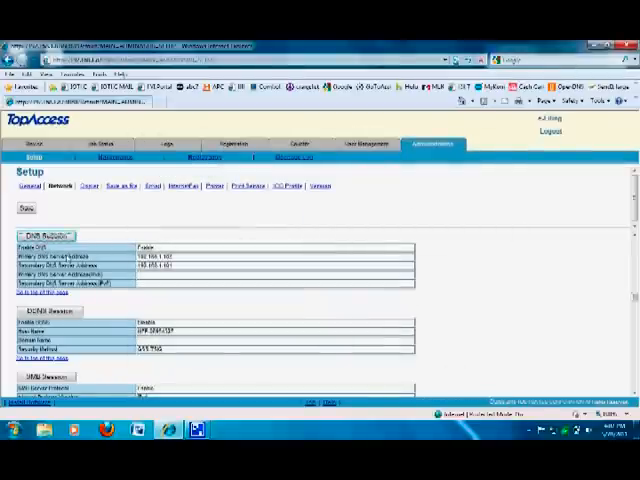
Apply and confirm primary DNS 192.168.1.102 and secondary DNS 192.168.1.101.
{"action": "left_click", "coordinate": [48, 237]}
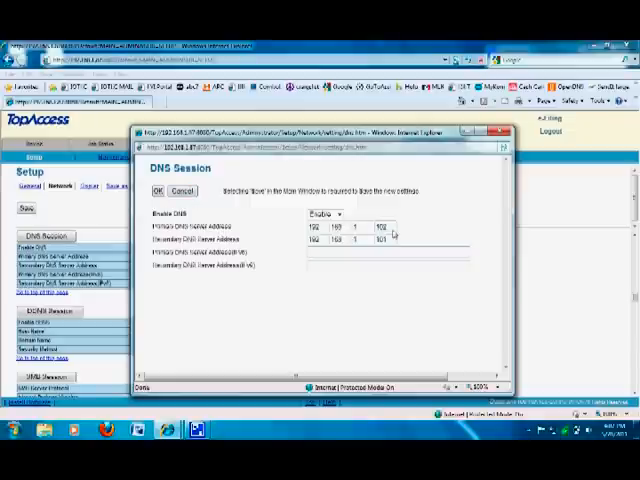
{"action": "left_click", "coordinate": [157, 191]}
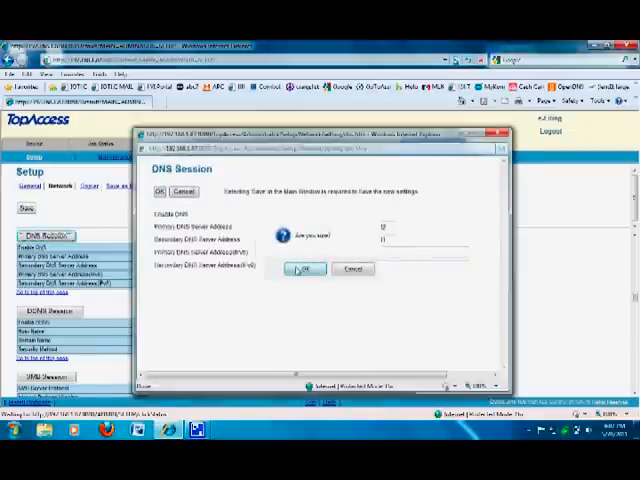
{"action": "left_click", "coordinate": [306, 268]}
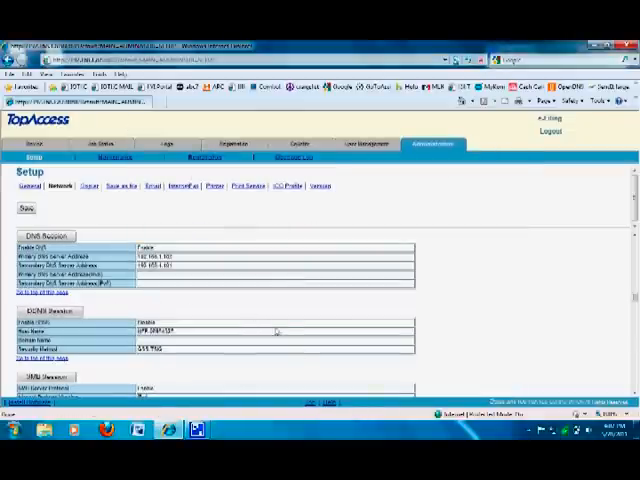
{"action": "scroll", "scroll_direction": "down", "scroll_amount": 3}
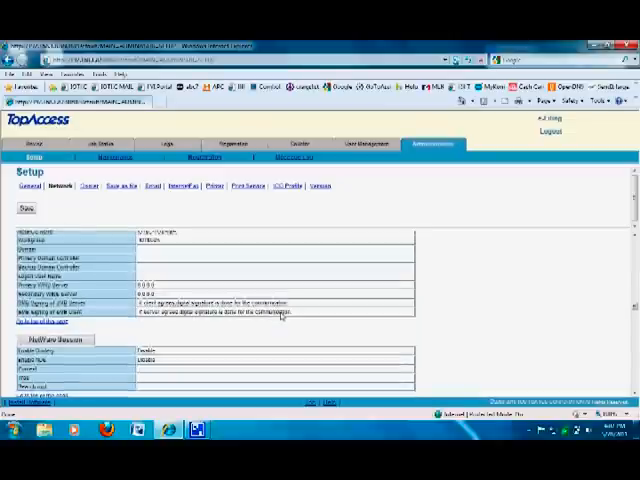
{"action": "scroll", "scroll_direction": "down", "scroll_amount": 3}
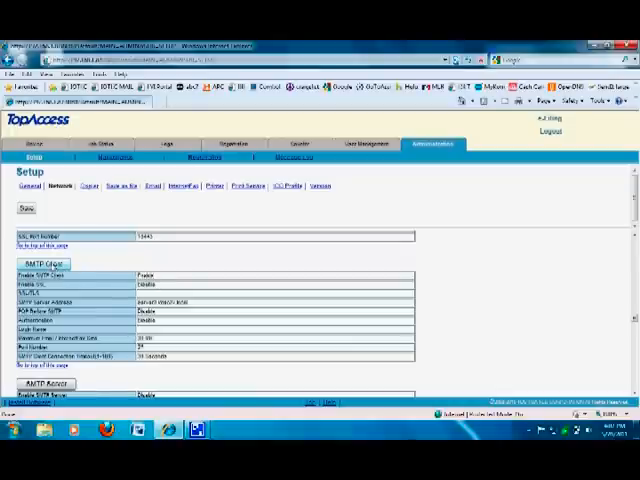
Enable the SMTP client, enter the server address, and choose a maximum email size.
{"action": "left_click", "coordinate": [53, 267]}
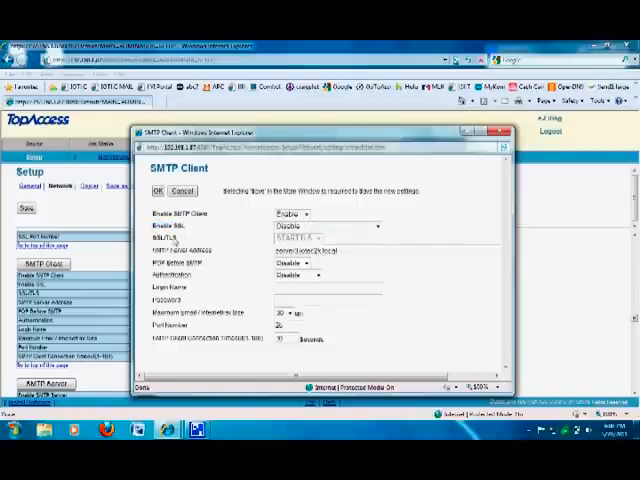
{"action": "left_click", "coordinate": [345, 226]}
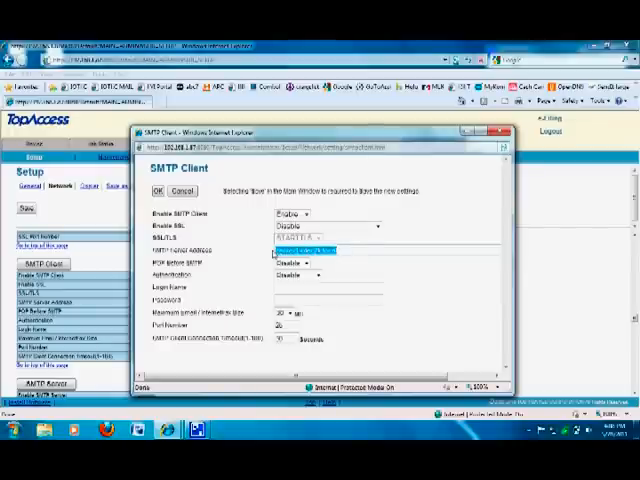
{"action": "mouse_move", "coordinate": [356, 255]}
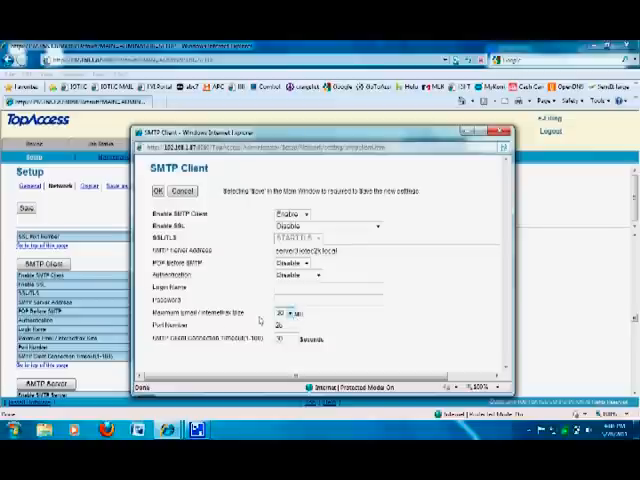
{"action": "left_click", "coordinate": [289, 314]}
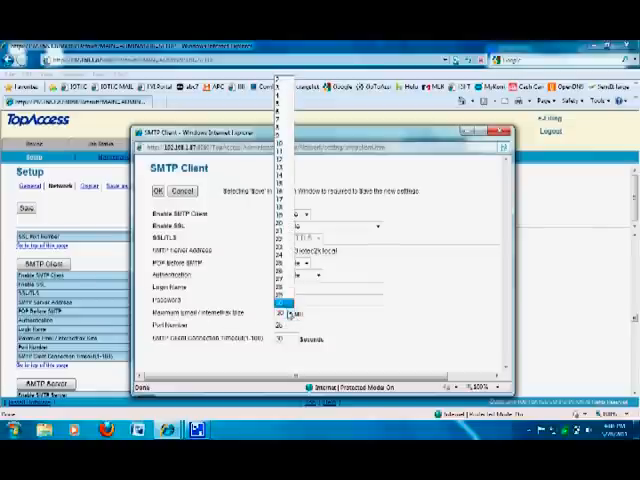
{"action": "left_click", "coordinate": [283, 302]}
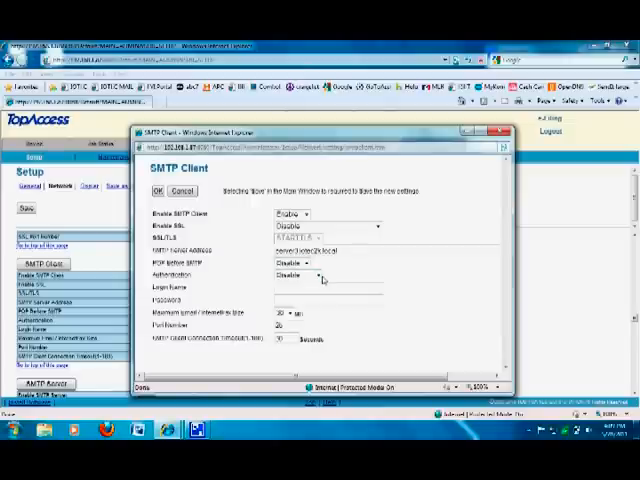
{"action": "left_click", "coordinate": [318, 276]}
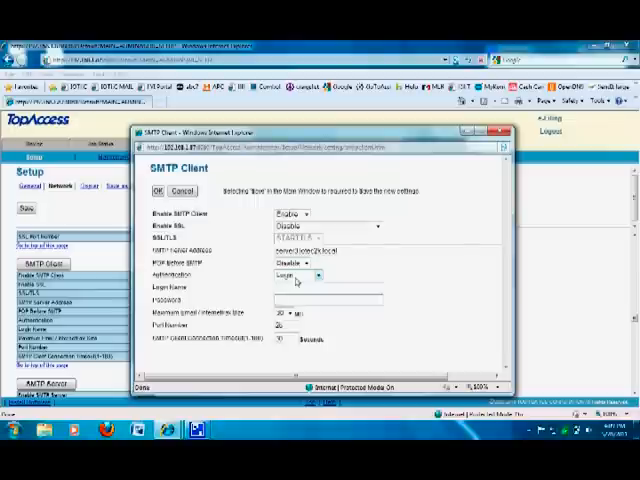
{"action": "left_click", "coordinate": [319, 277]}
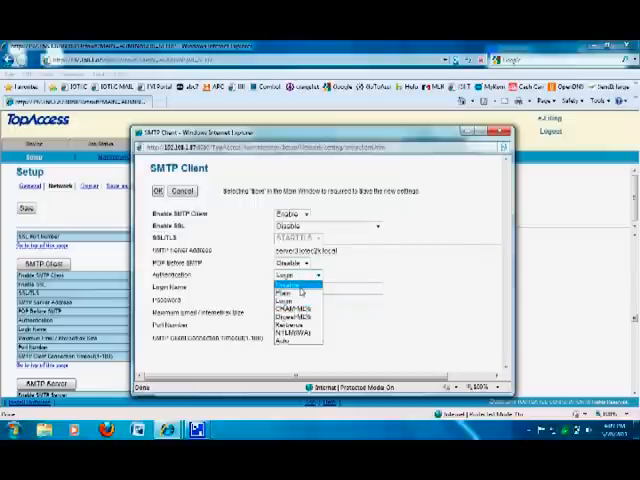
{"action": "left_click", "coordinate": [290, 290]}
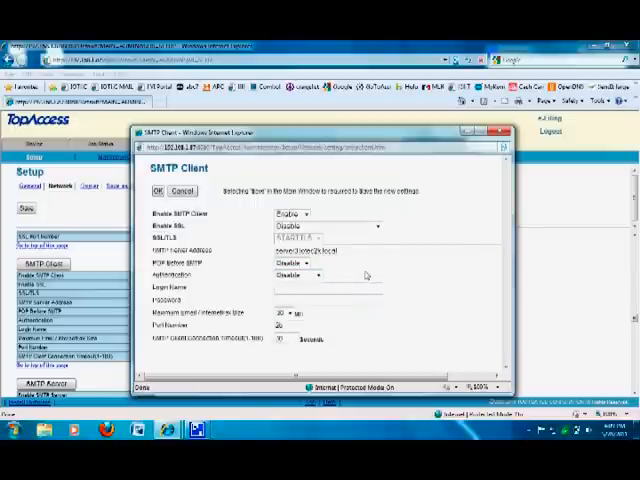
{"action": "mouse_move", "coordinate": [423, 267]}
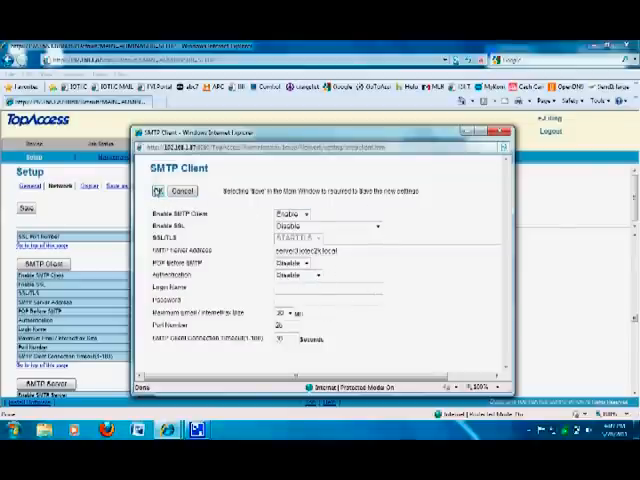
Apply the SMTP client settings and confirm the 'Are you sure?' prompt.
{"action": "left_click", "coordinate": [163, 191]}
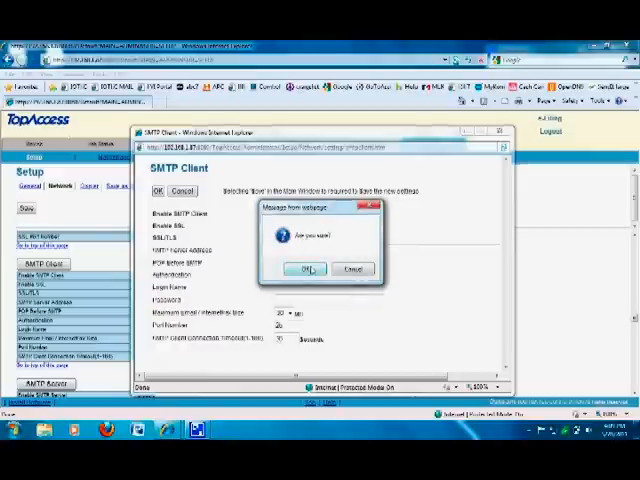
{"action": "left_click", "coordinate": [306, 269]}
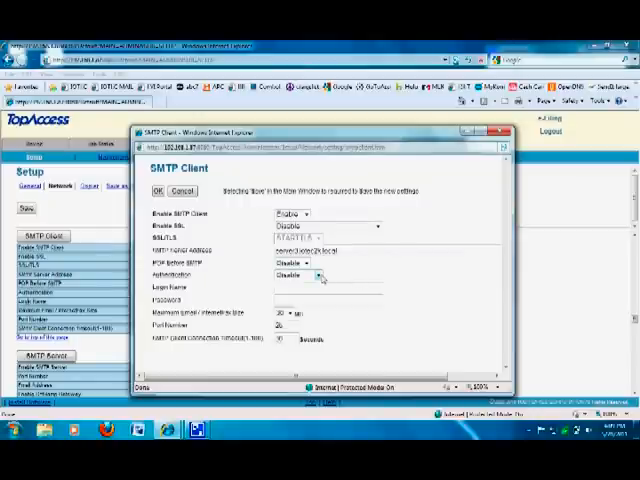
Set SMTP authentication to Login with a login name and password.
{"action": "left_click", "coordinate": [320, 276]}
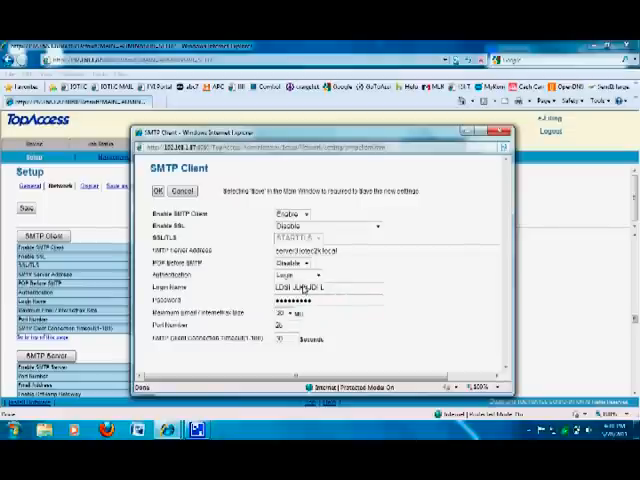
{"action": "left_click", "coordinate": [316, 276]}
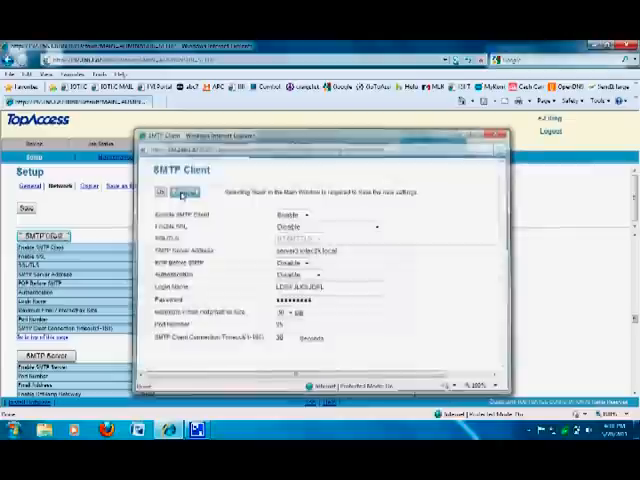
Confirm the SMTP client change and save the Network setup.
{"action": "left_click", "coordinate": [185, 192]}
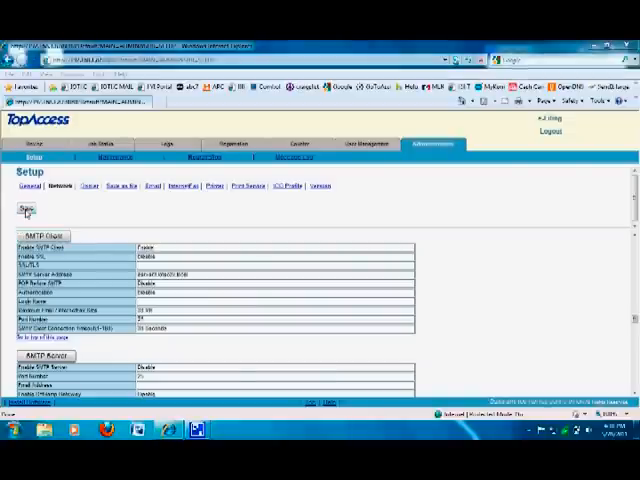
{"action": "left_click", "coordinate": [23, 211]}
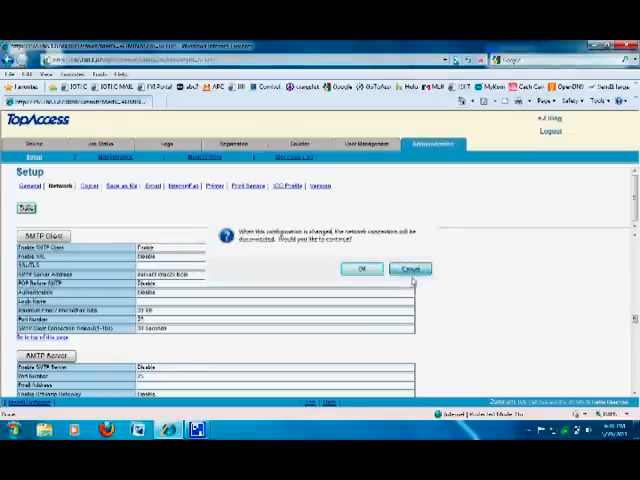
Accept the network disconnection warning to return to the Email setup page.
{"action": "left_click", "coordinate": [360, 269]}
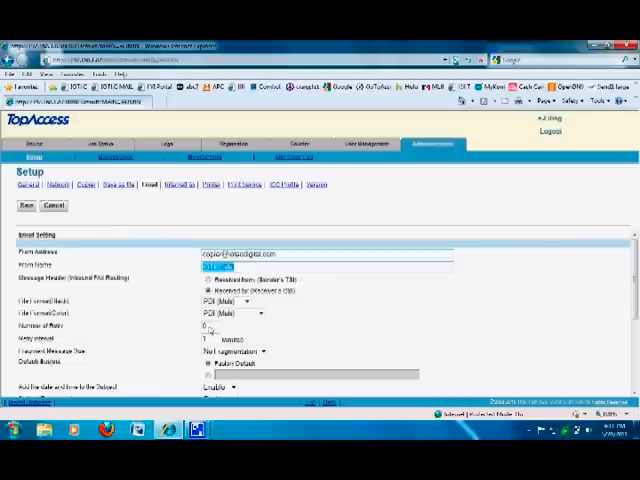
Review the DNS server addresses, then reopen the SMTP Client settings.
{"action": "left_click", "coordinate": [61, 185]}
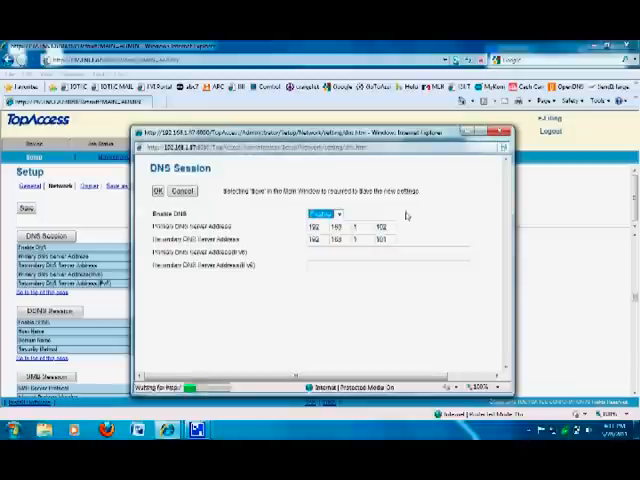
{"action": "left_click", "coordinate": [157, 191]}
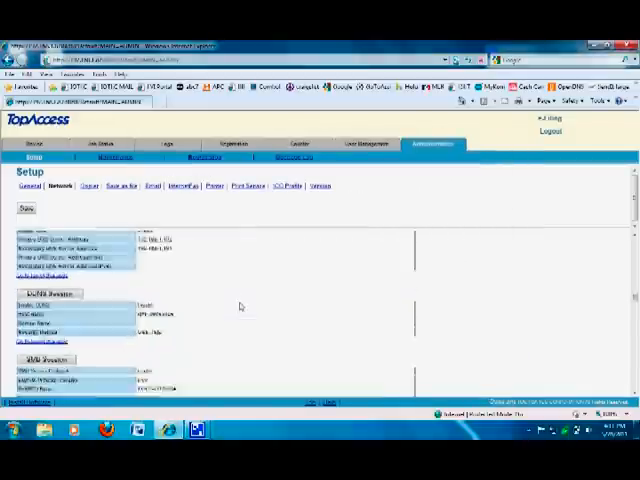
{"action": "scroll", "scroll_direction": "down", "scroll_amount": 3}
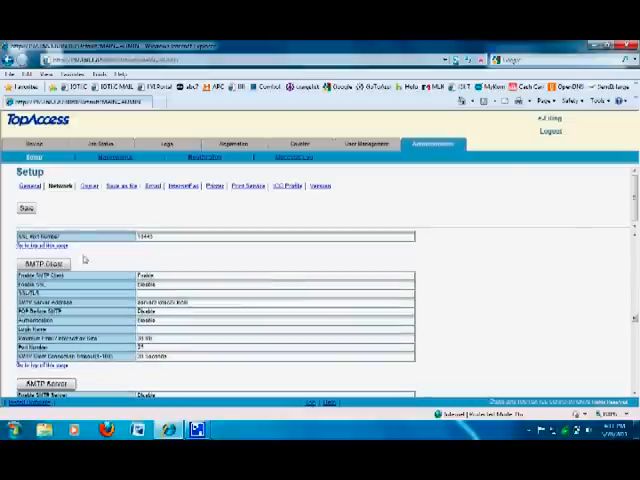
{"action": "left_click", "coordinate": [44, 264]}
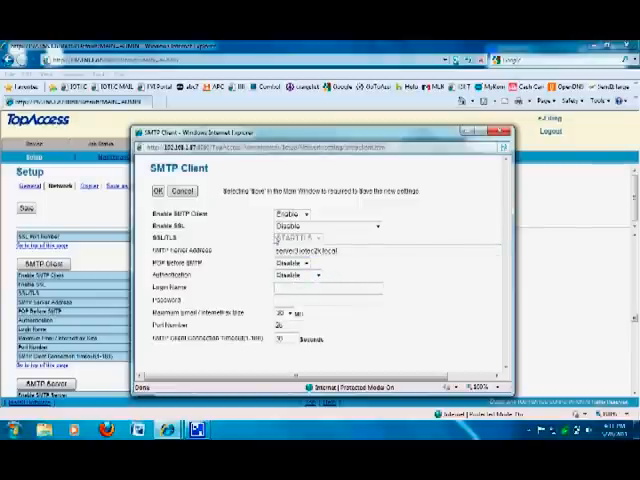
Cancel the SMTP Client window without making changes.
{"action": "left_click", "coordinate": [164, 190]}
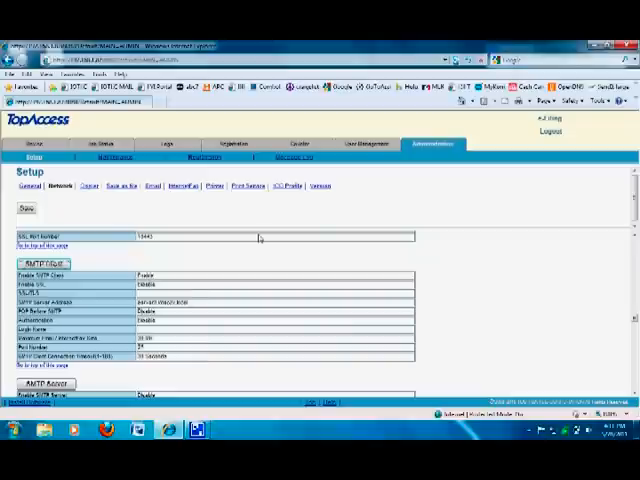
{"action": "mouse_move", "coordinate": [512, 269]}
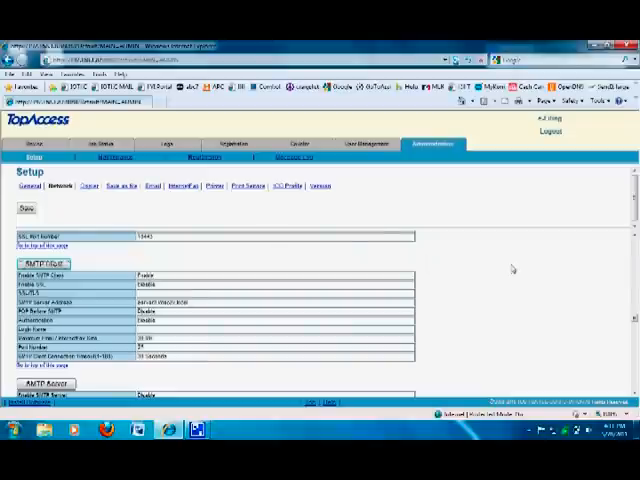